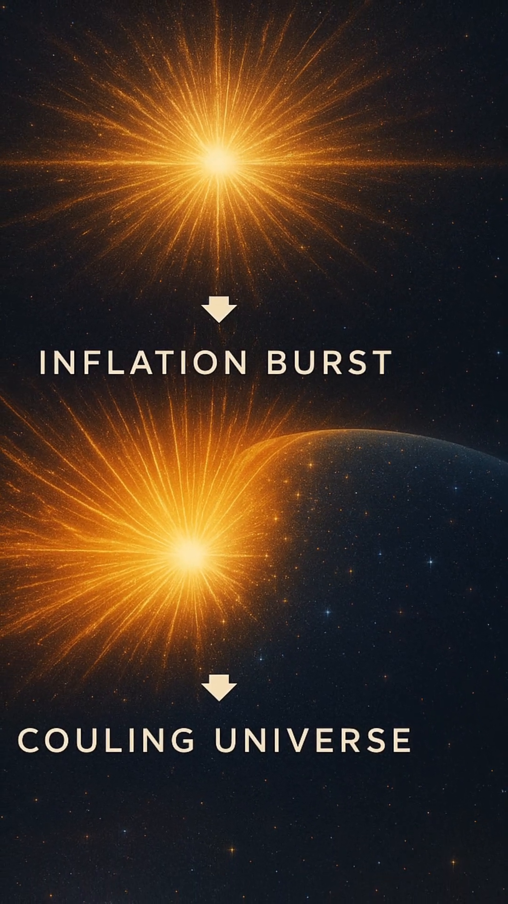
scroll("down", 3)
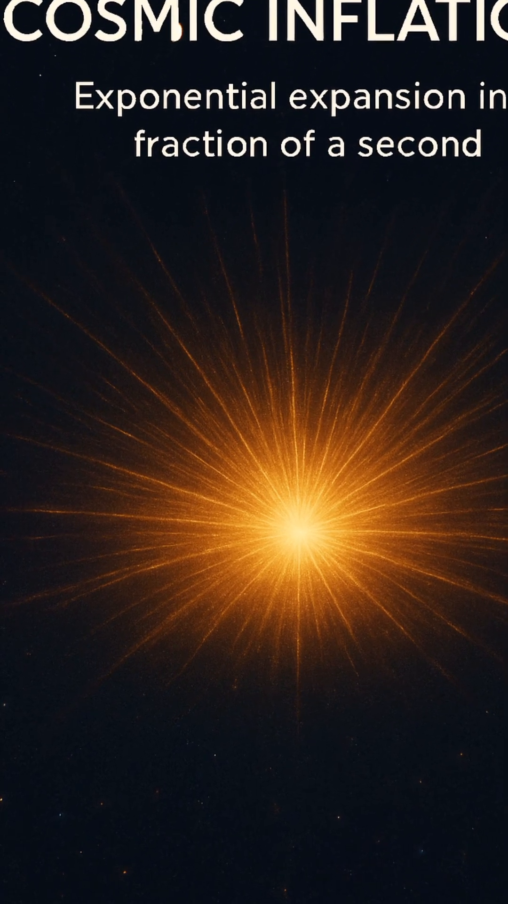
scroll("down", 3)
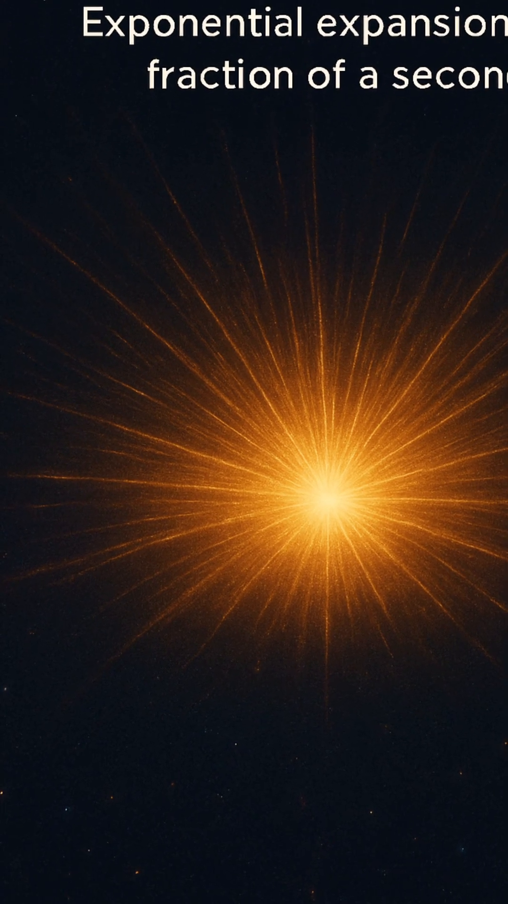